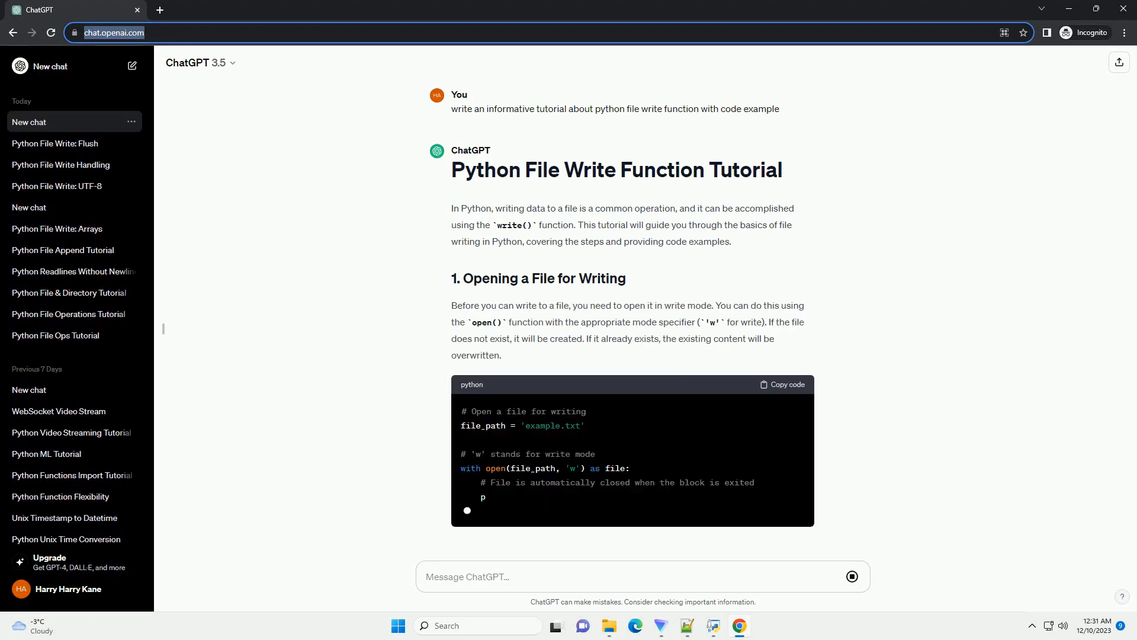
pyautogui.scroll(-3)
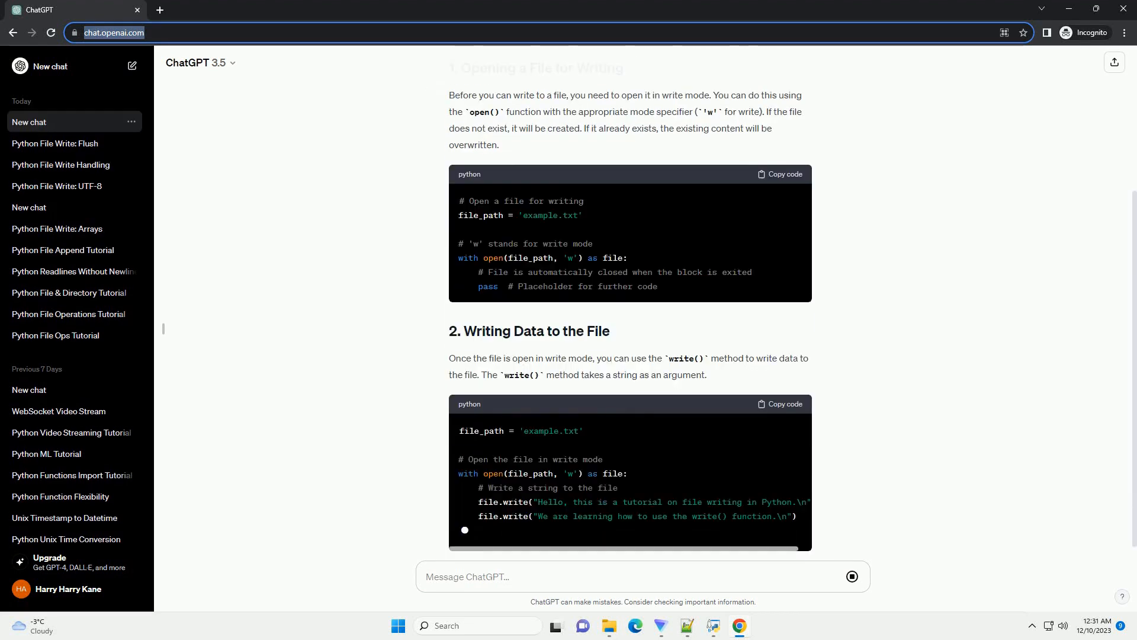
pyautogui.scroll(-3)
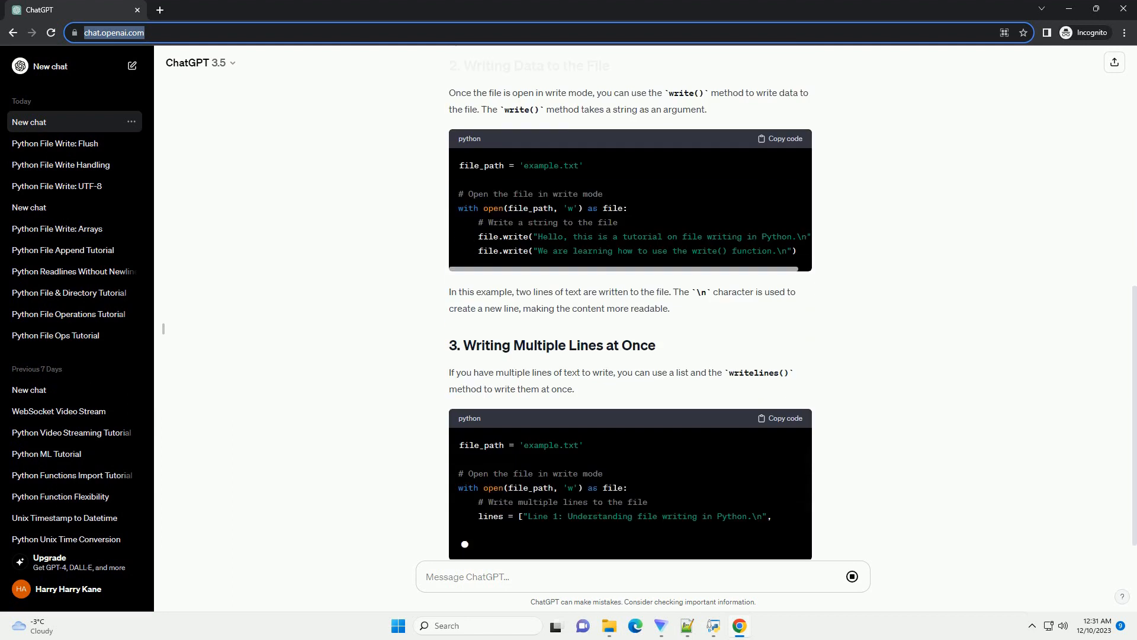
pyautogui.scroll(-3)
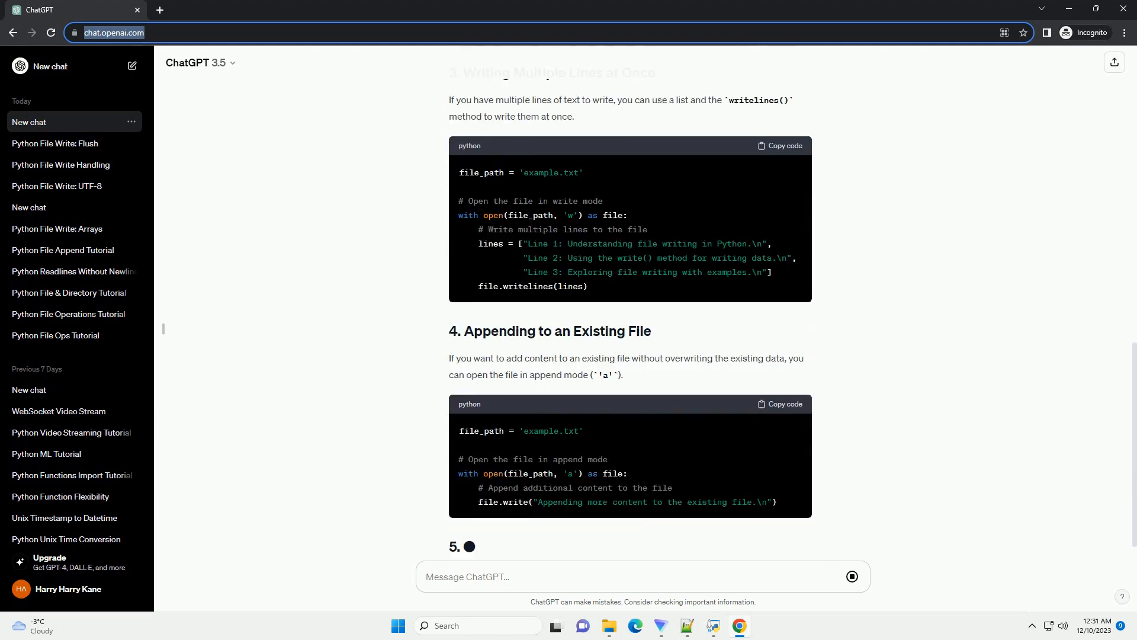
pyautogui.scroll(-3)
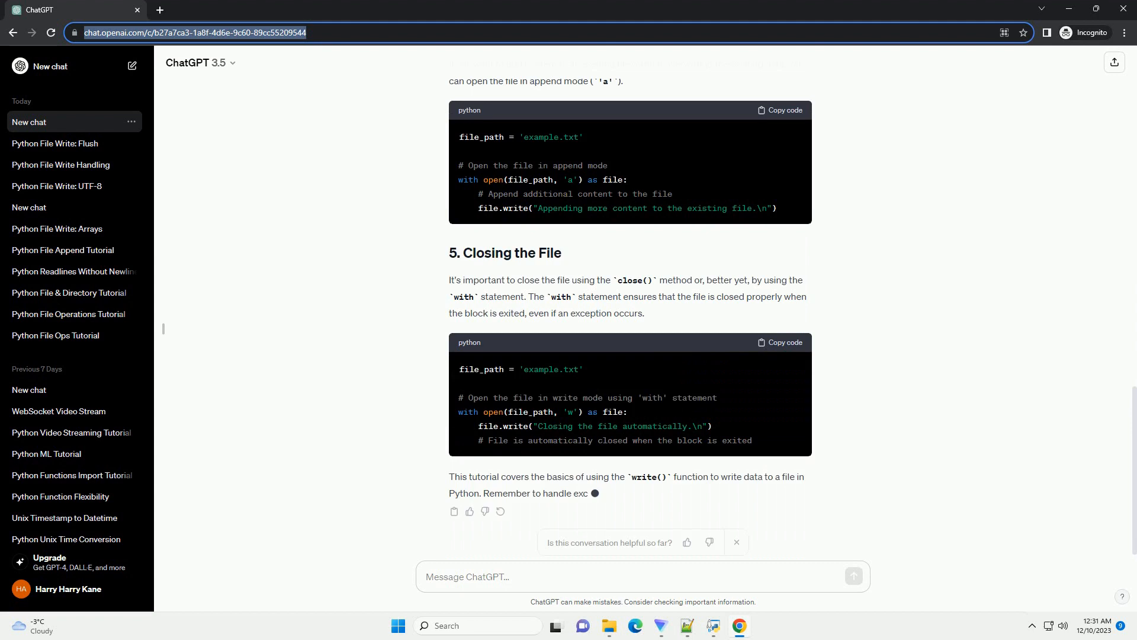